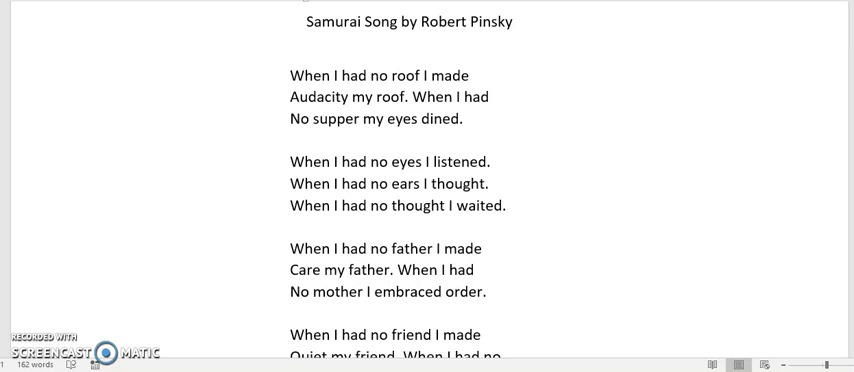
Step: Scroll down through 'Samurai Song' to its final stanza and copyright credit
left_click(490, 96)
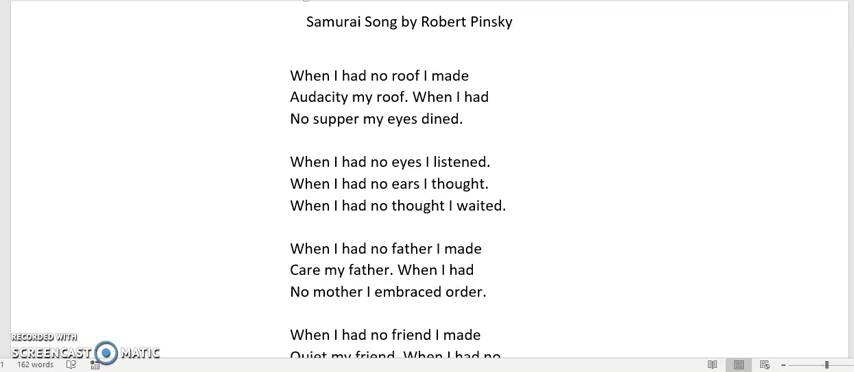
scroll("down", 3)
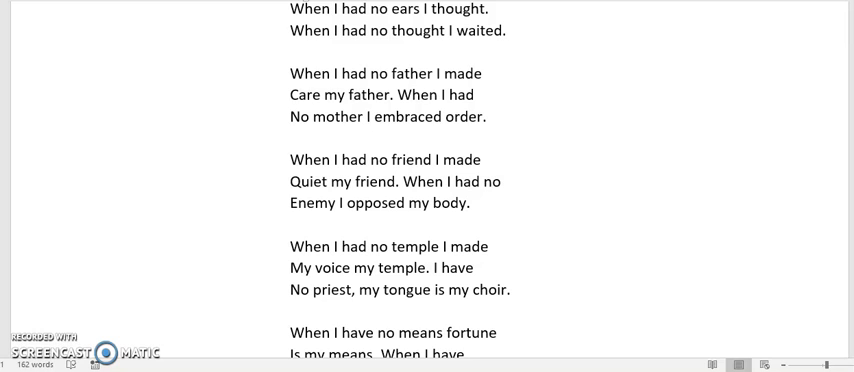
scroll("down", 3)
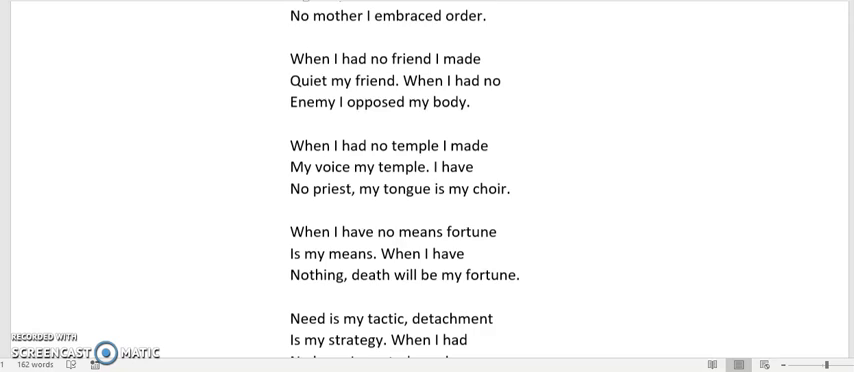
scroll("down", 3)
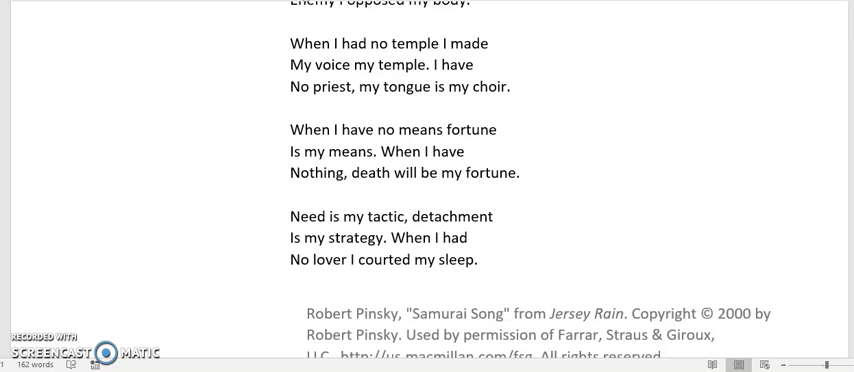
scroll("down", 3)
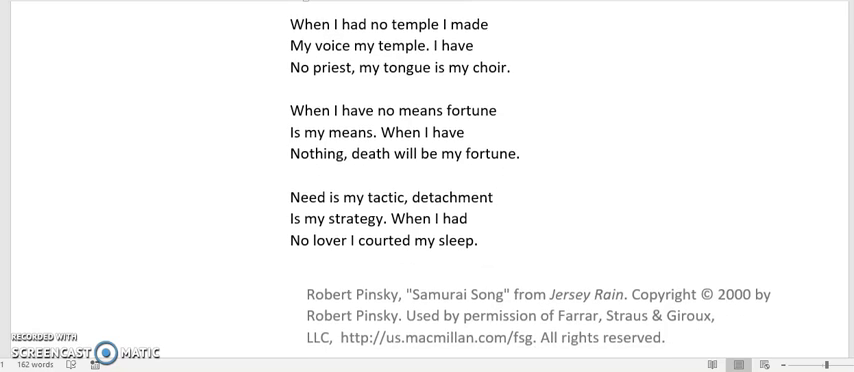